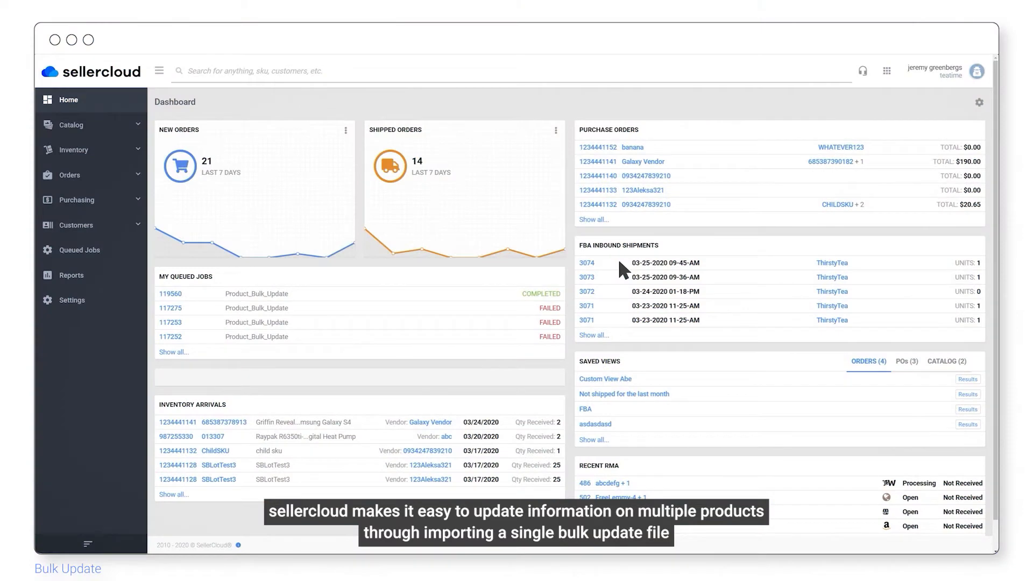
mouse_move(172, 153)
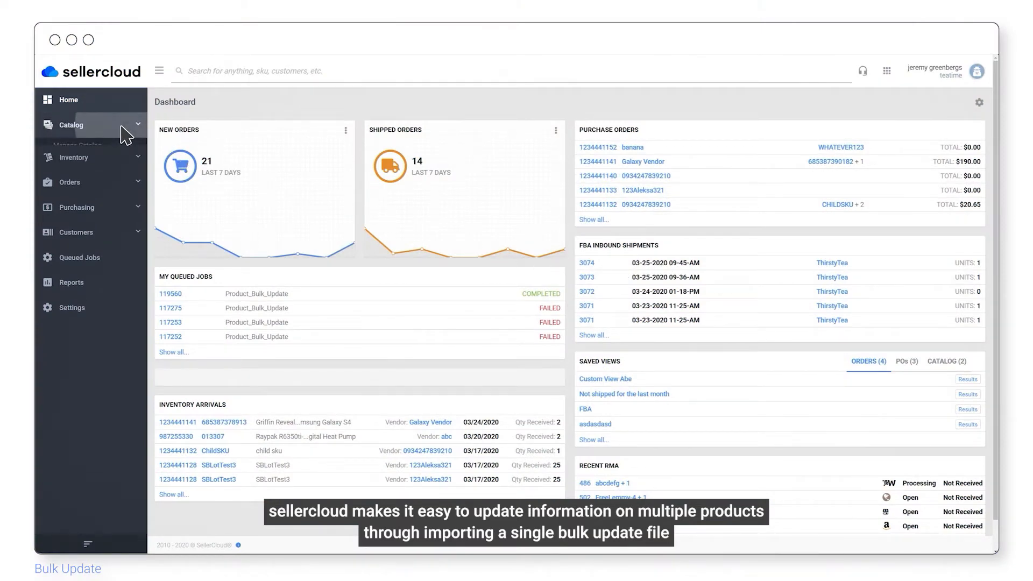
Navigate via Catalog > Tools to the Import Product Info page.
click(71, 125)
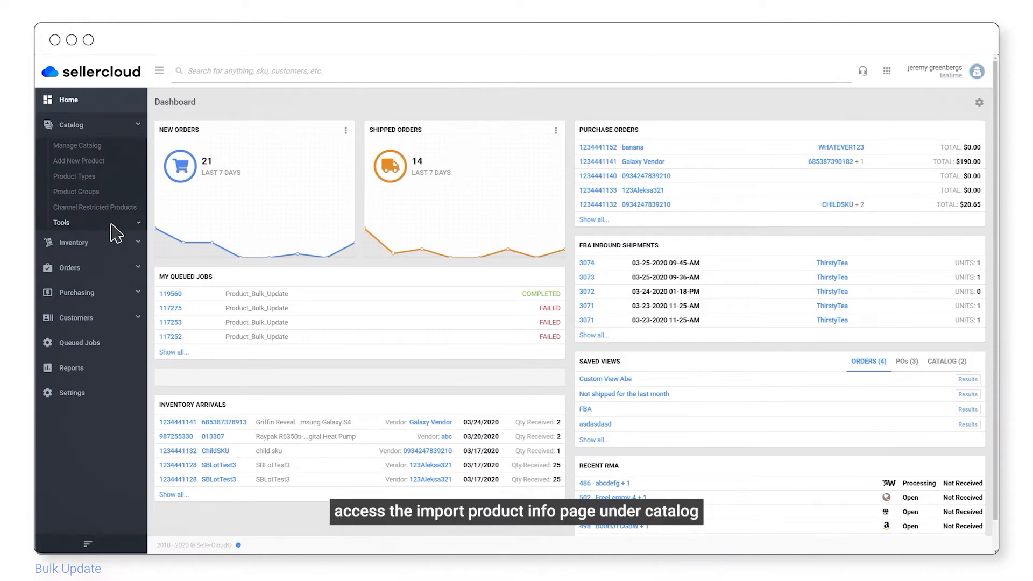
click(62, 222)
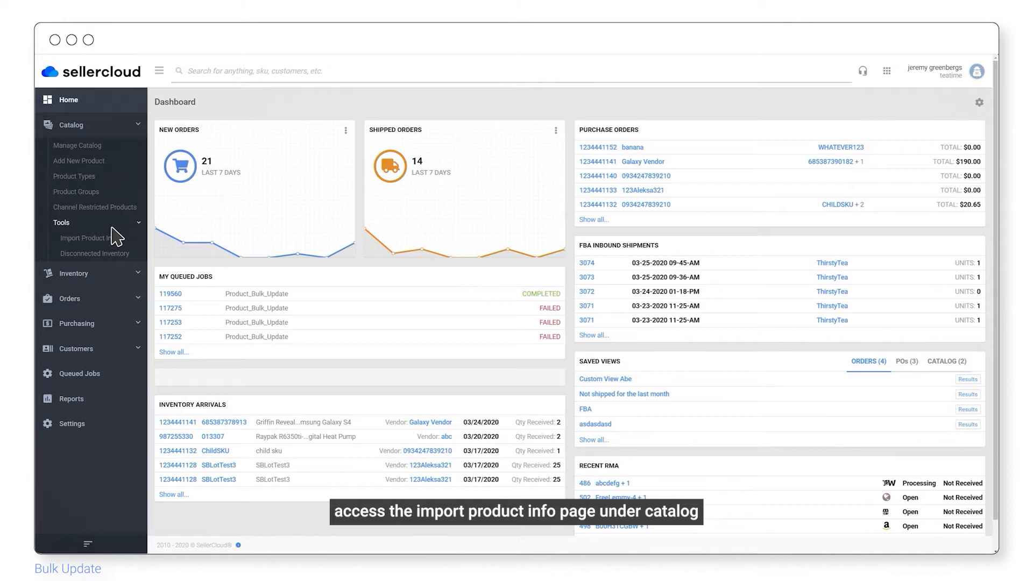
click(91, 237)
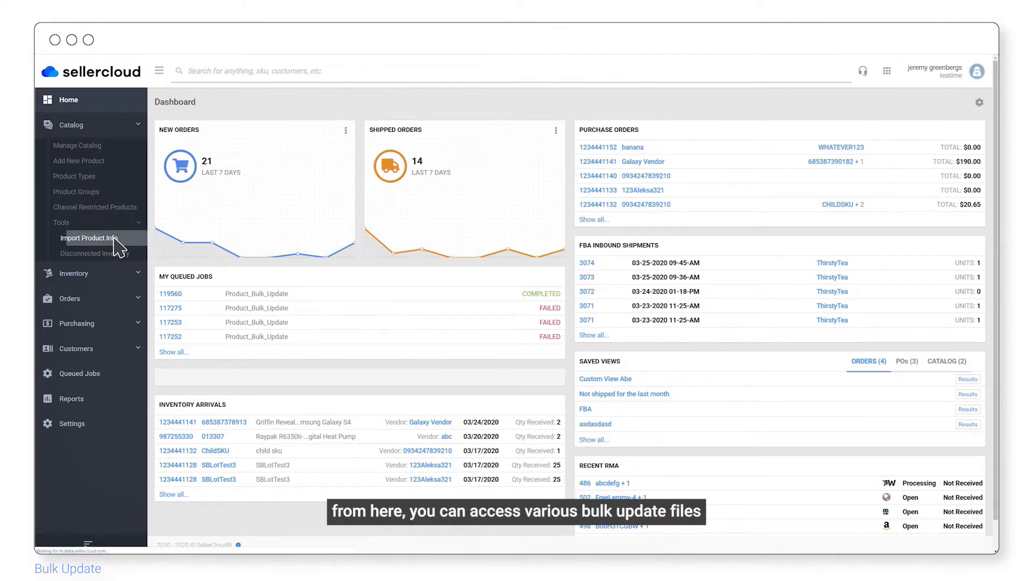
click(89, 238)
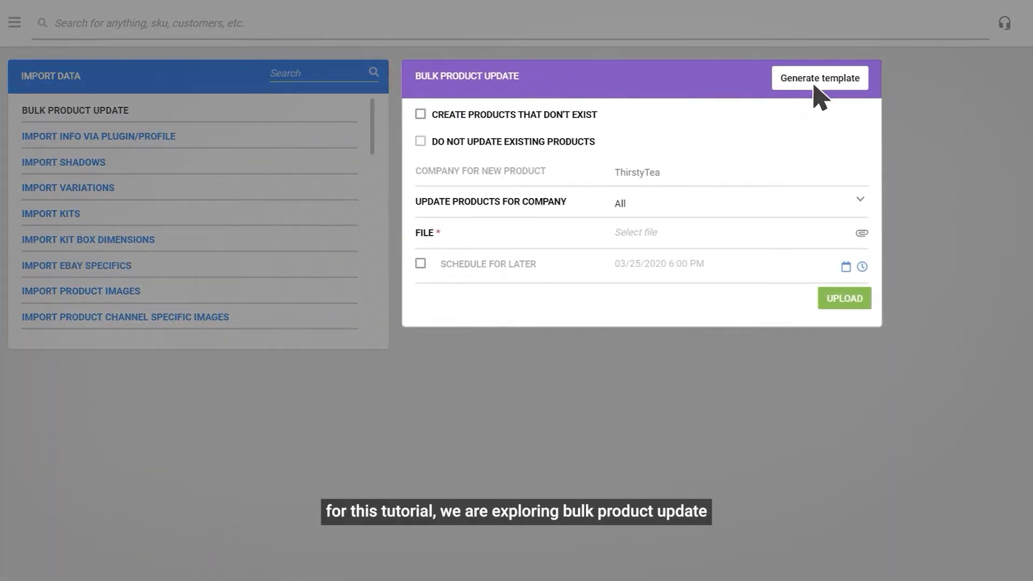
Start generating a template and choose Create New Template.
click(819, 77)
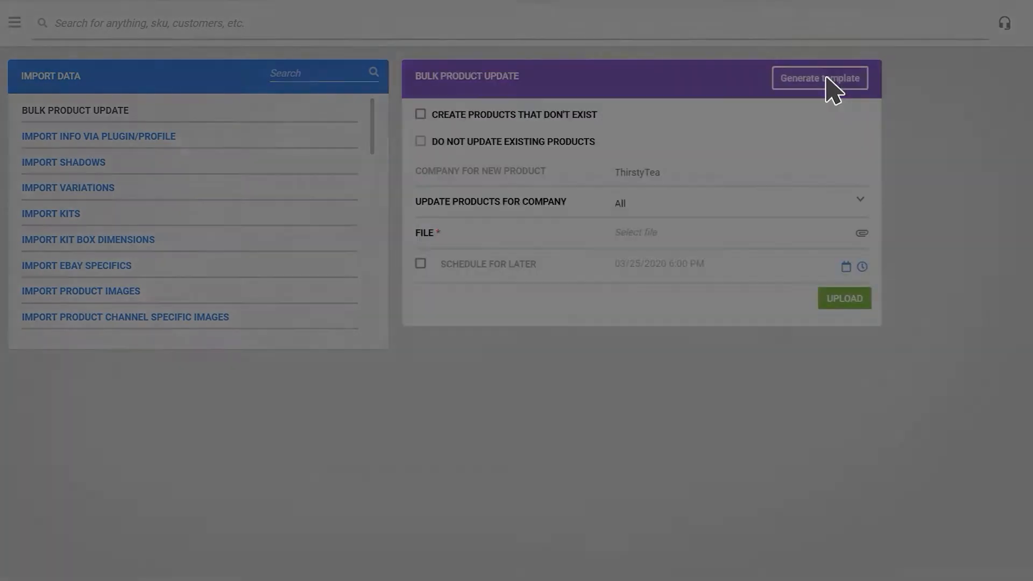
click(820, 77)
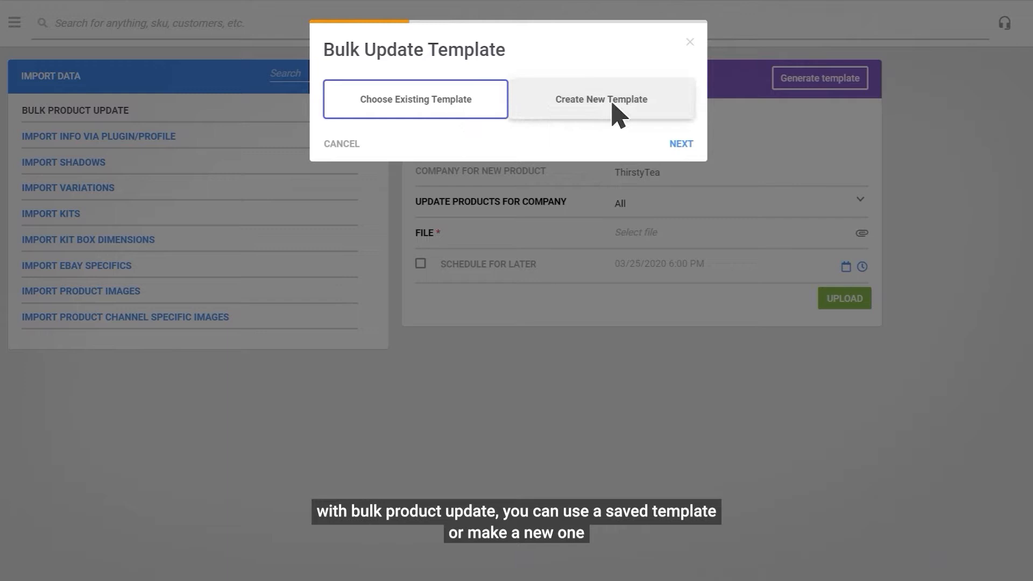
click(602, 99)
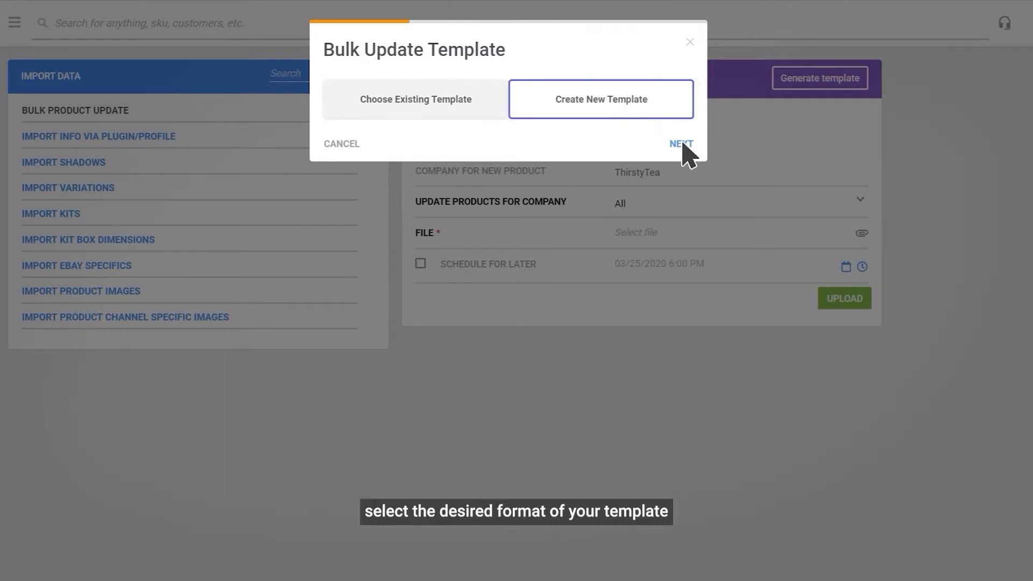
click(681, 143)
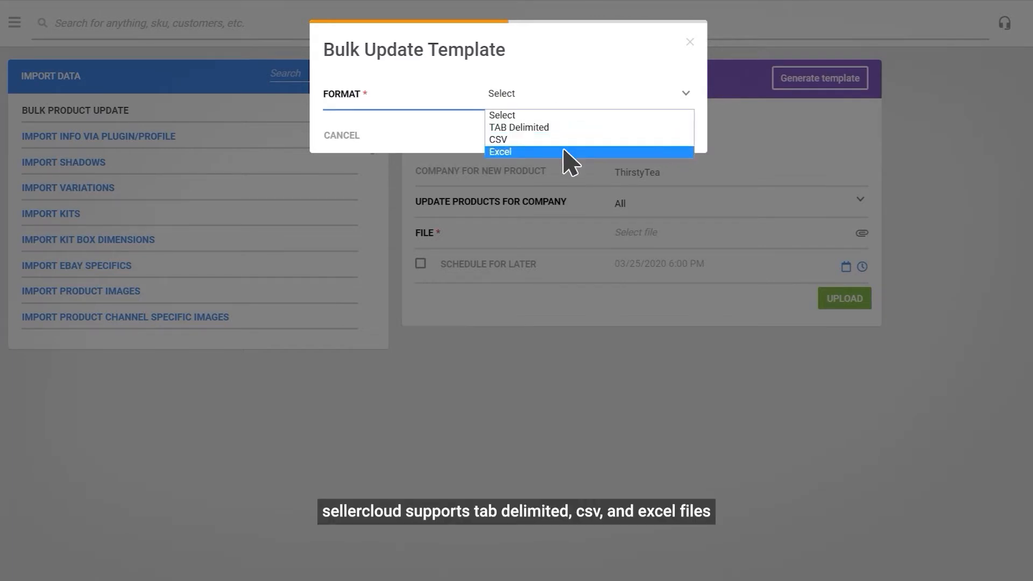
Set the template format to Excel and continue to column selection.
click(501, 151)
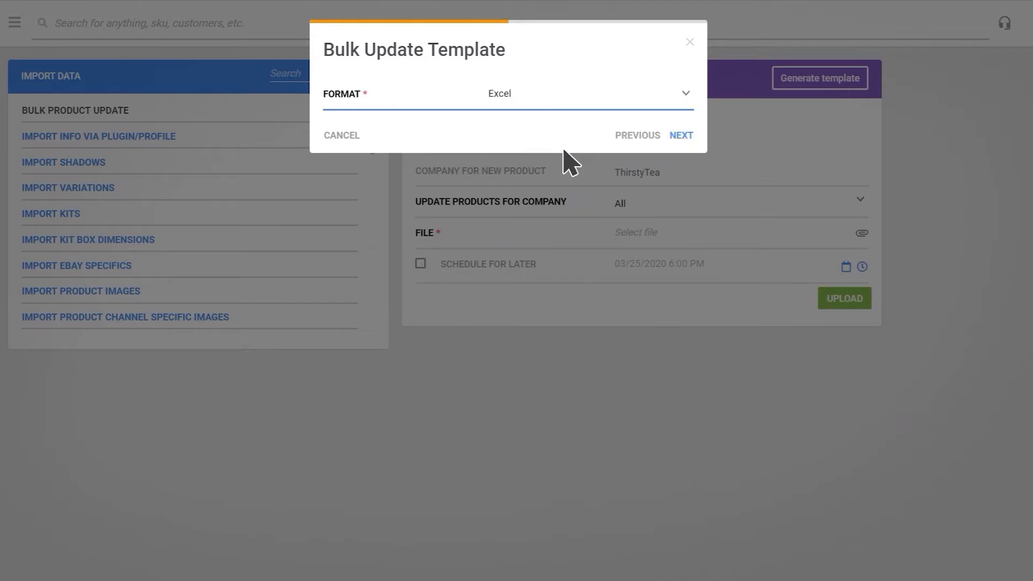
click(679, 136)
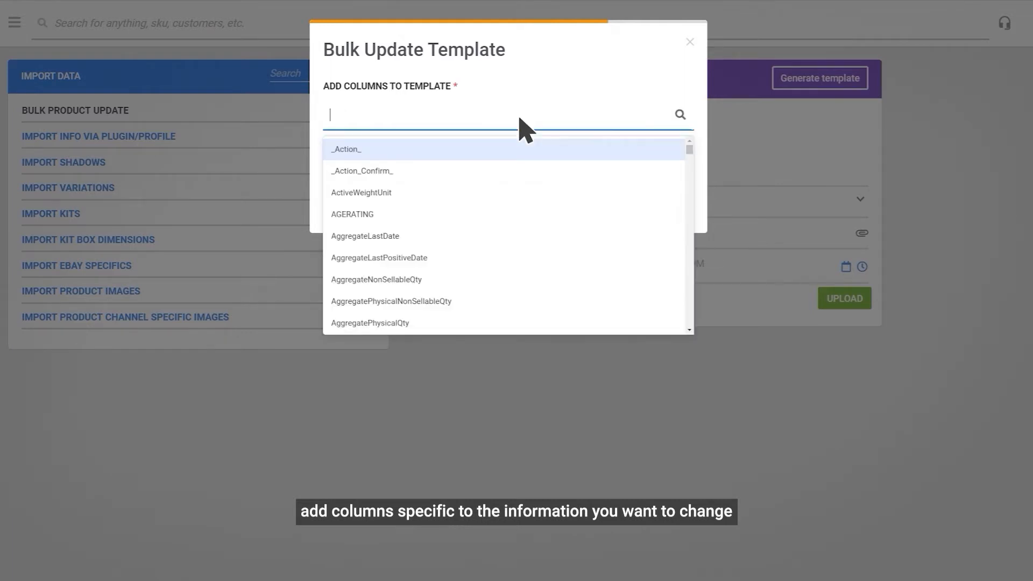
Add the BrandName and SitePrice columns to the template and continue to saving.
text(Brand)
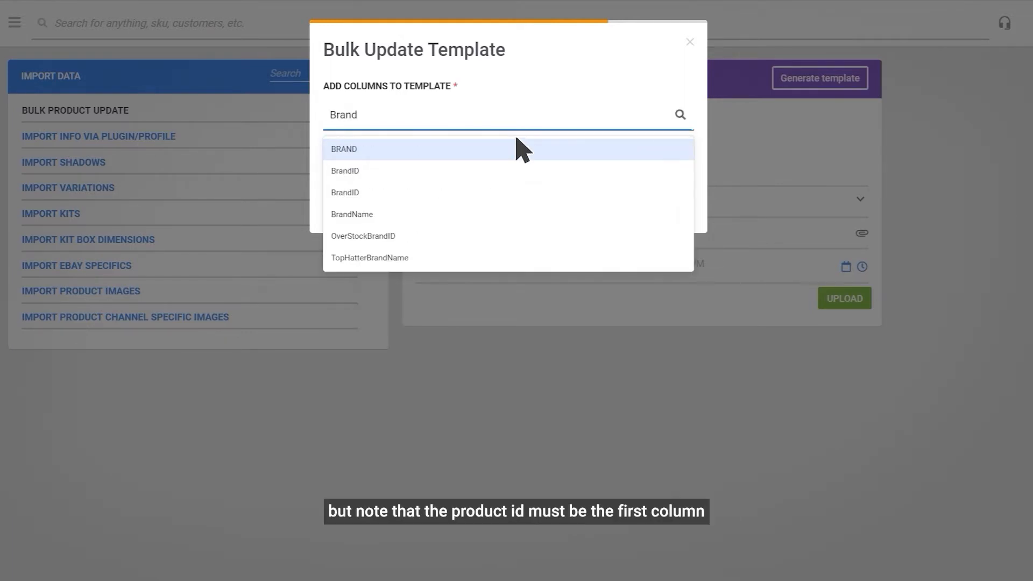
mouse_move(490, 223)
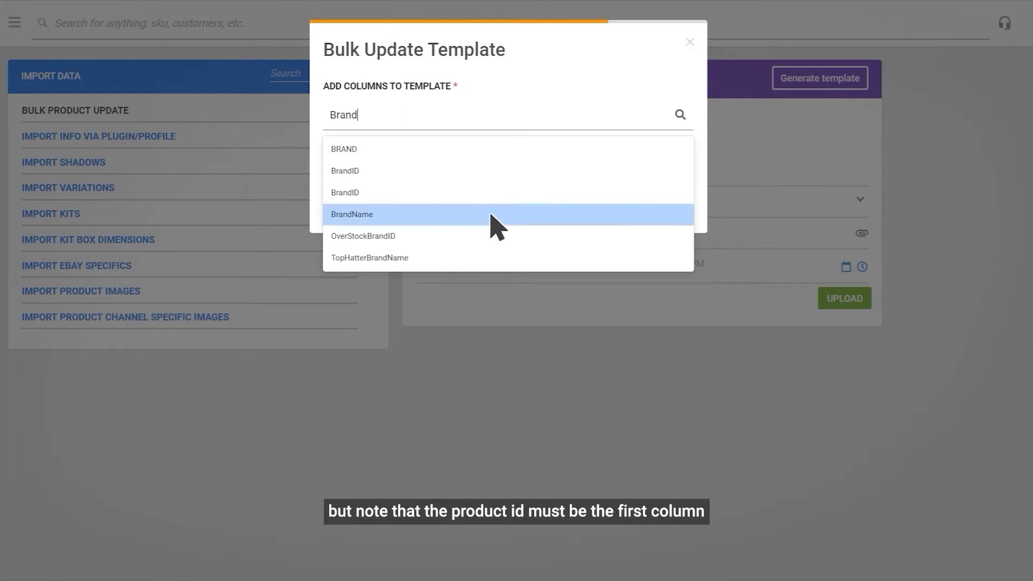
click(351, 214)
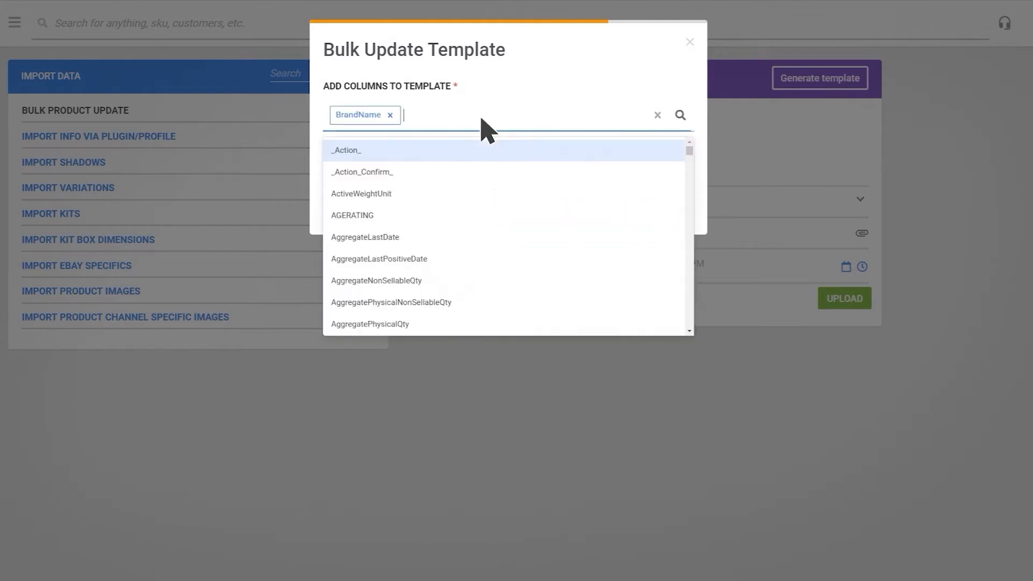
text(SitePri)
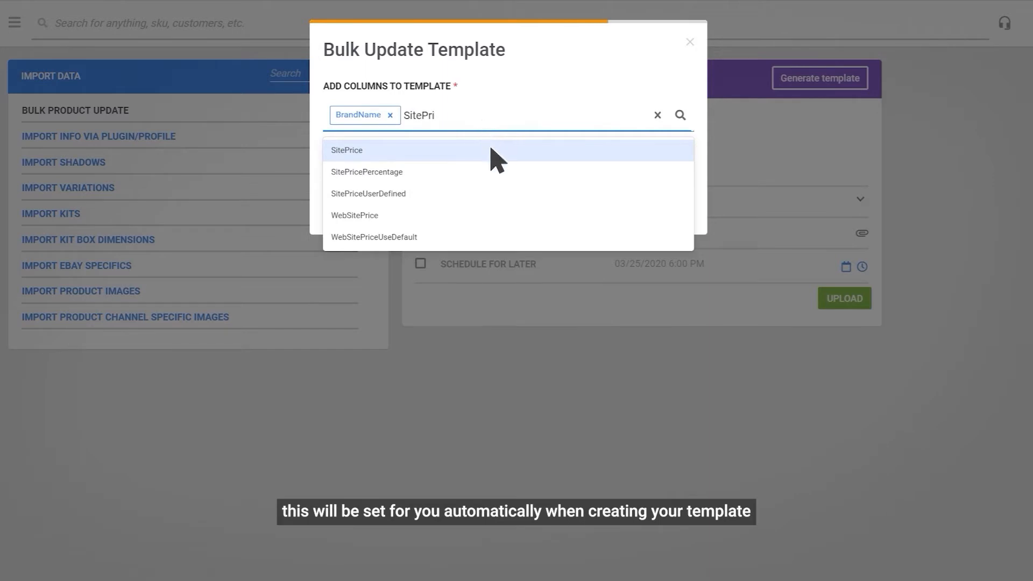
click(346, 150)
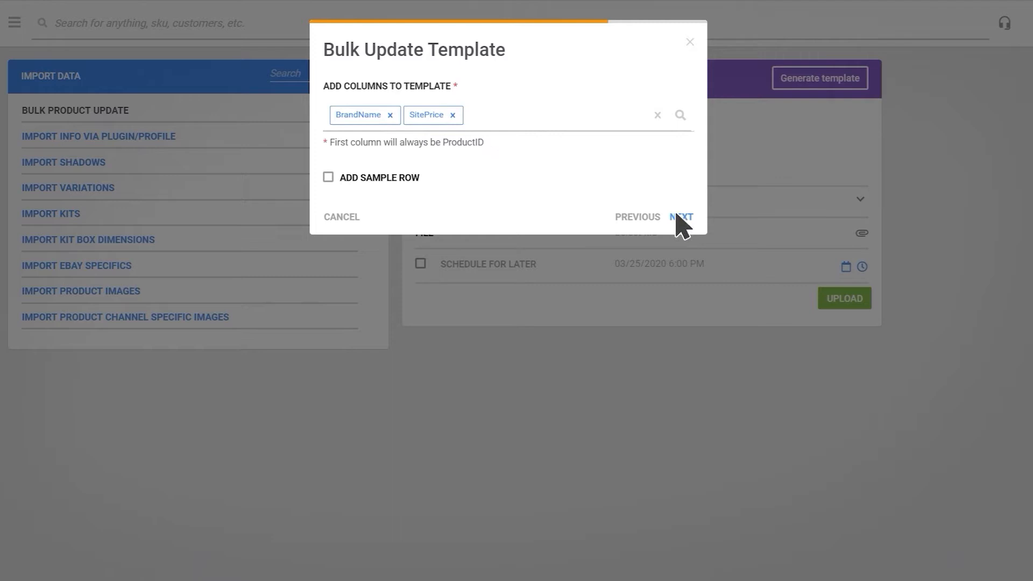
click(682, 218)
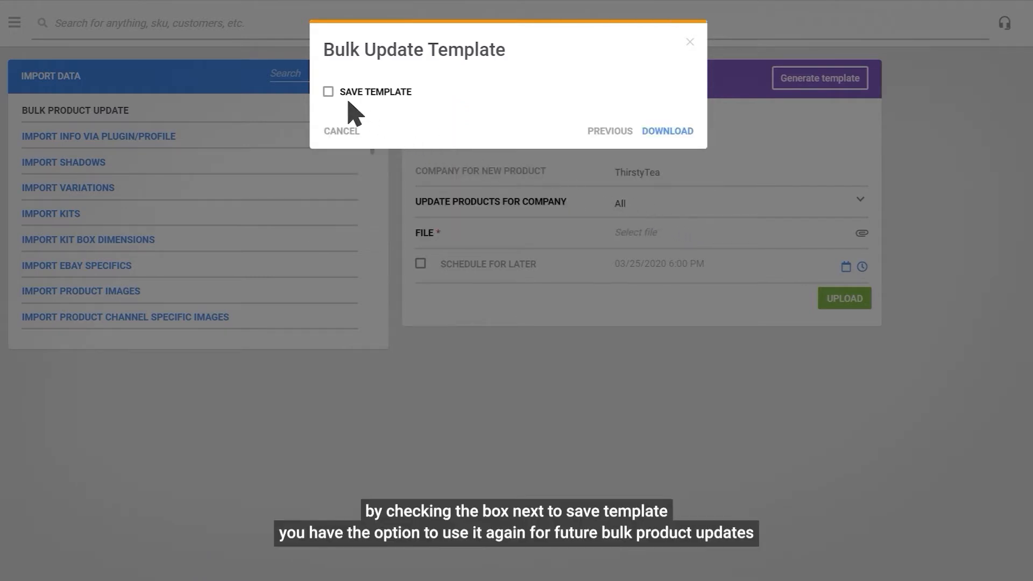
Save the template as 'Brand Name and Site Price Update' and download it.
click(331, 93)
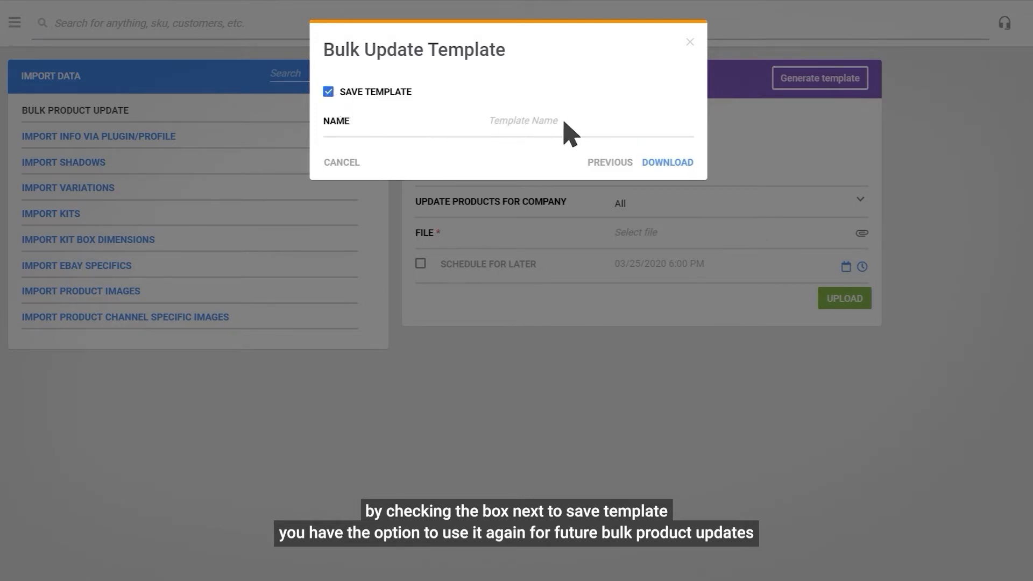
click(523, 121)
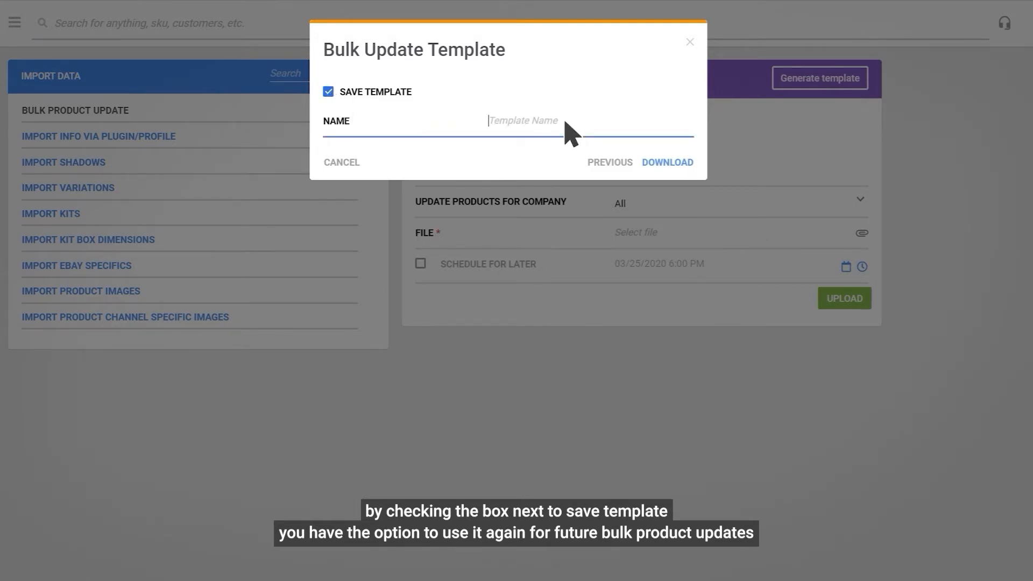
text(Brand Name and Site P)
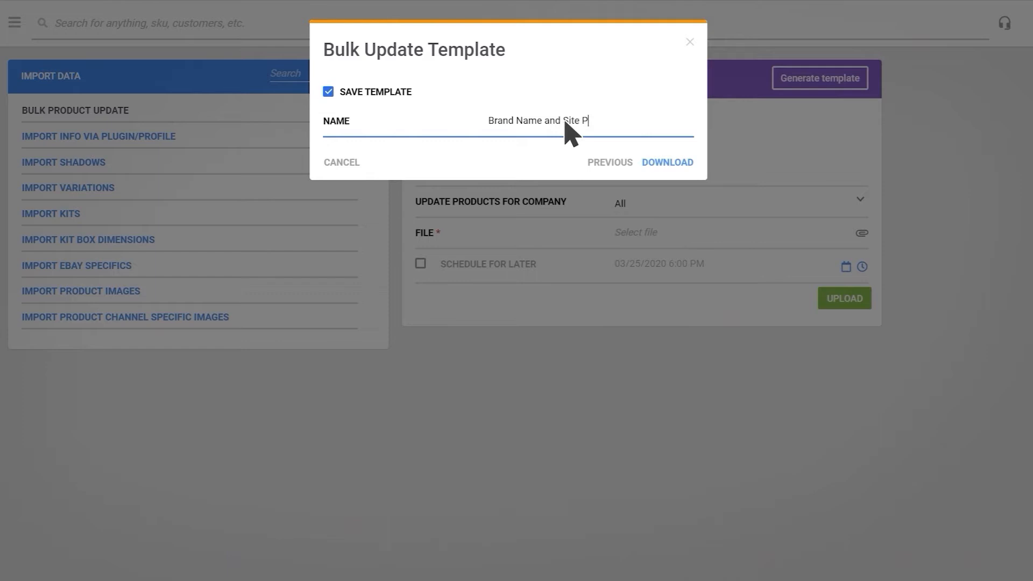
text(rice Update)
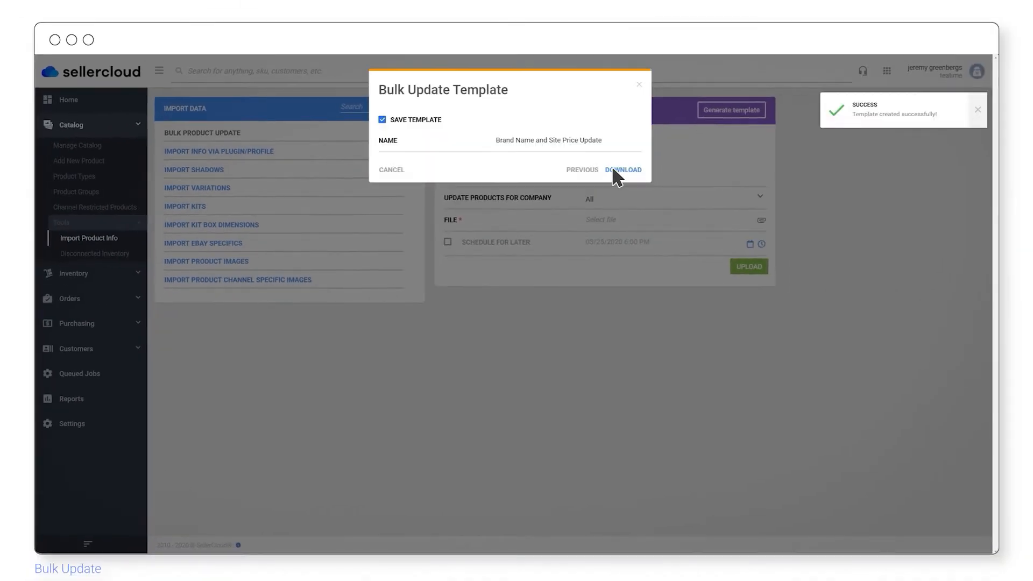
click(623, 170)
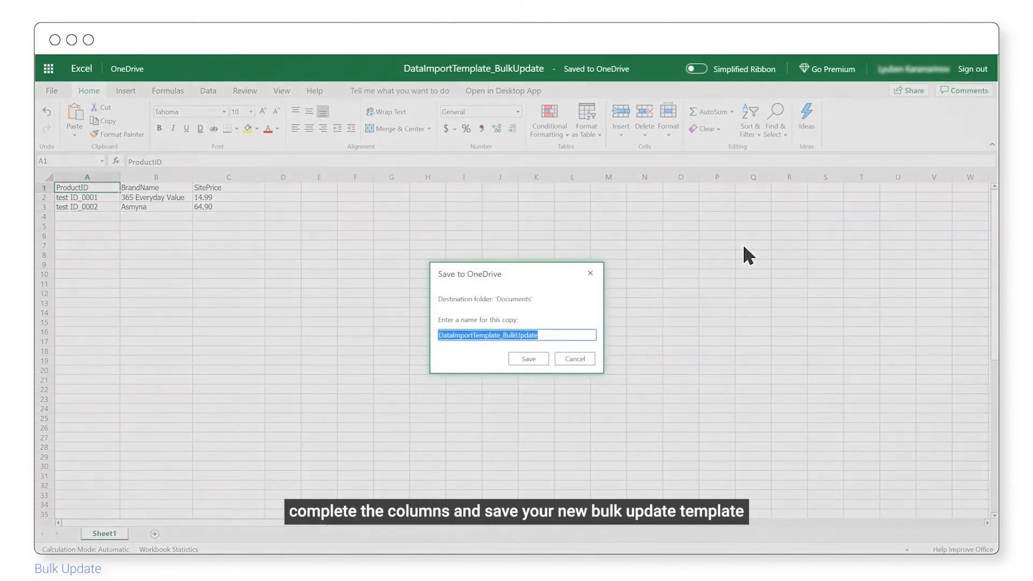
mouse_move(582, 345)
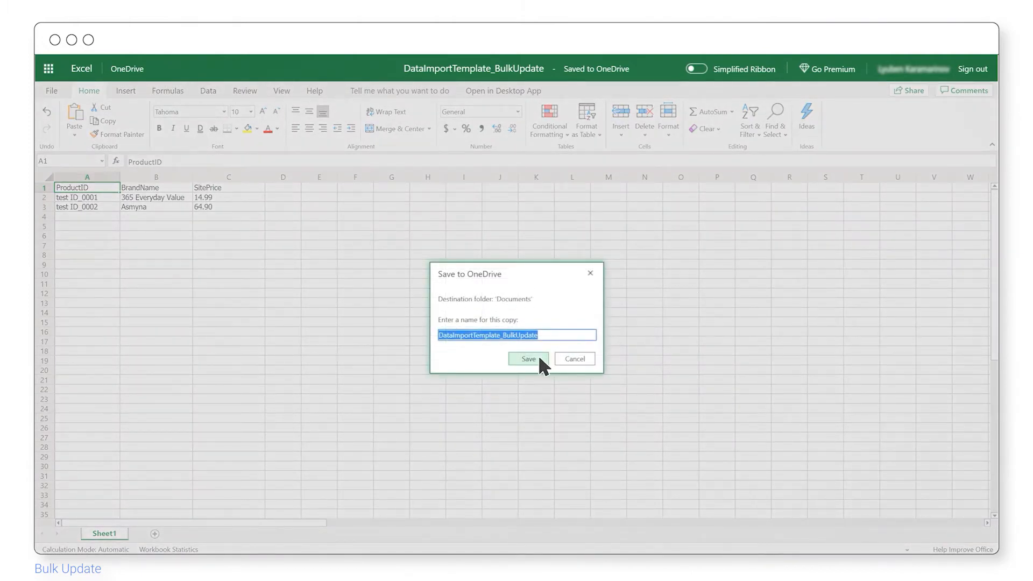
Save the workbook filled with new brand names and site prices for test ID_0001 and ID_0002.
click(528, 359)
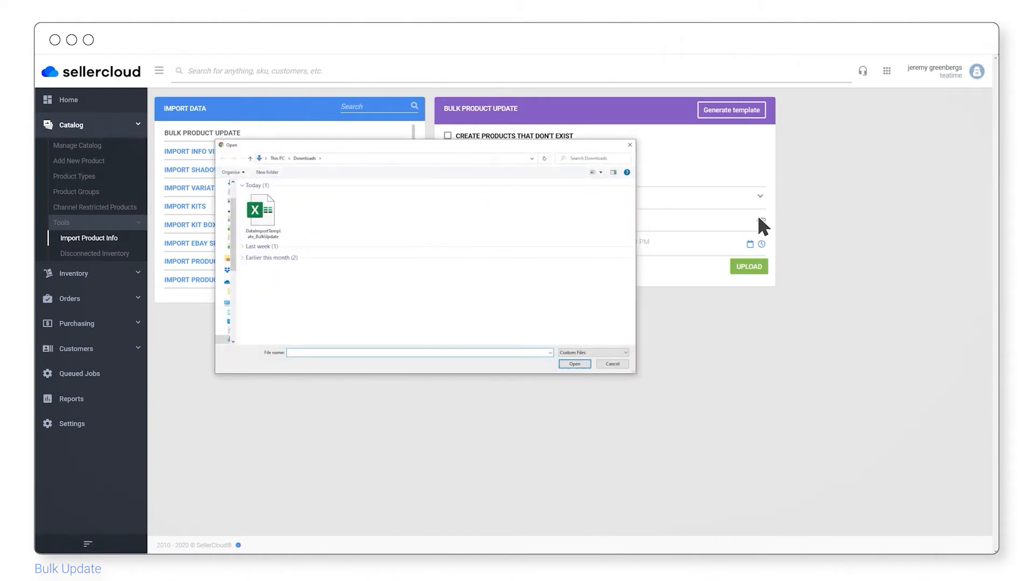
Attach DataImportTemplate_BulkUpdate.xlsx from Downloads and upload it to queue the bulk update.
click(260, 211)
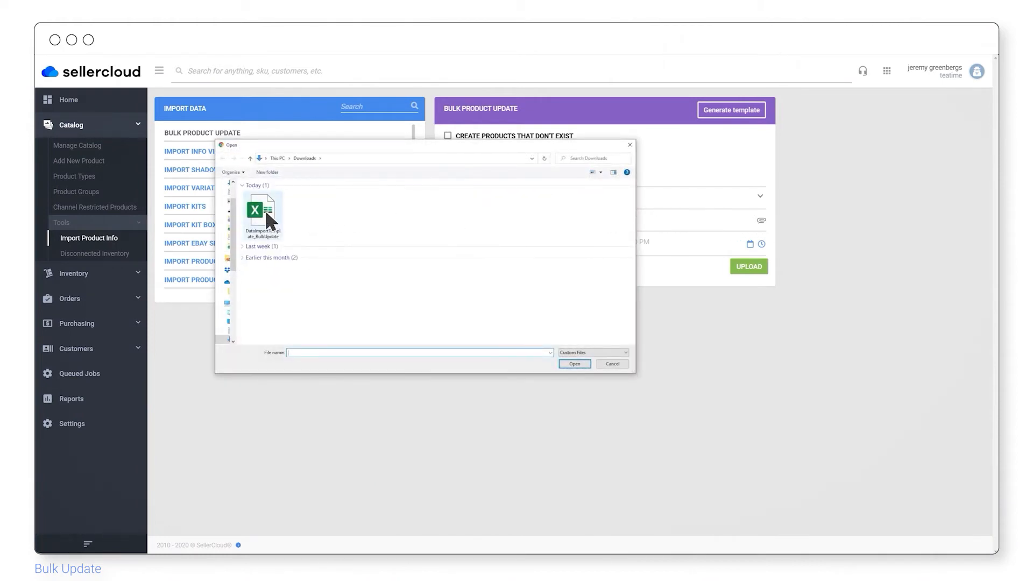
click(259, 211)
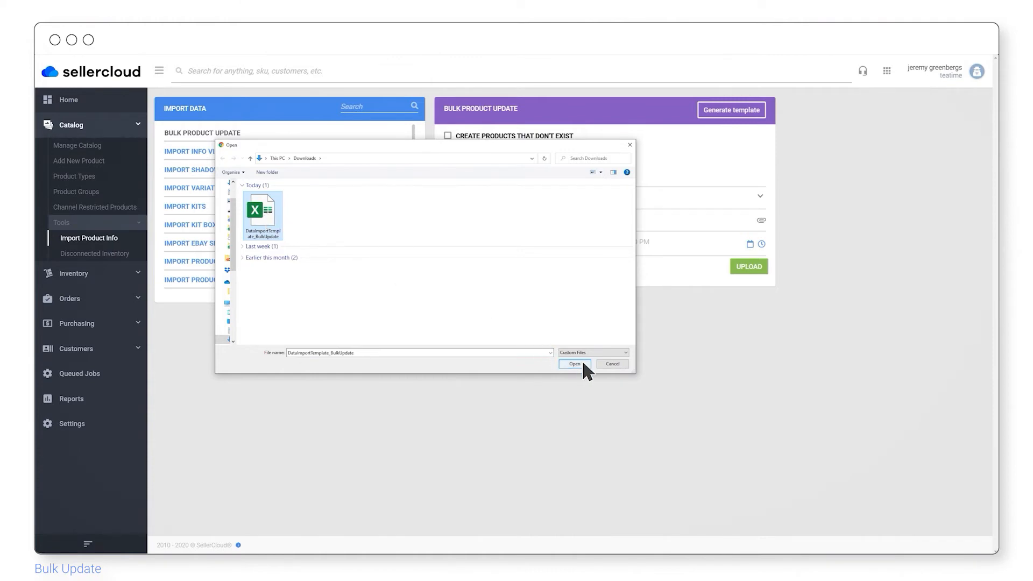
click(574, 364)
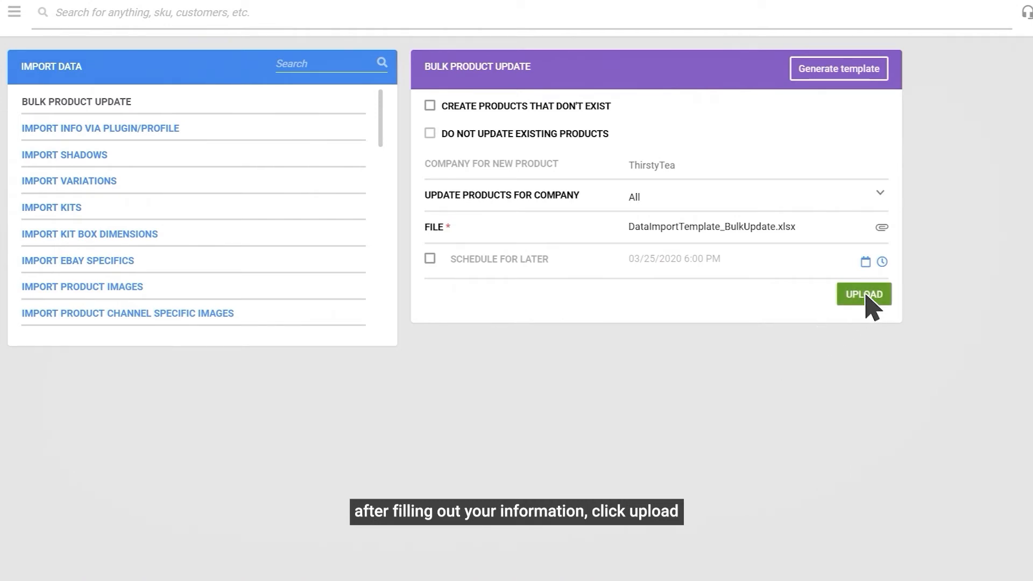
click(863, 294)
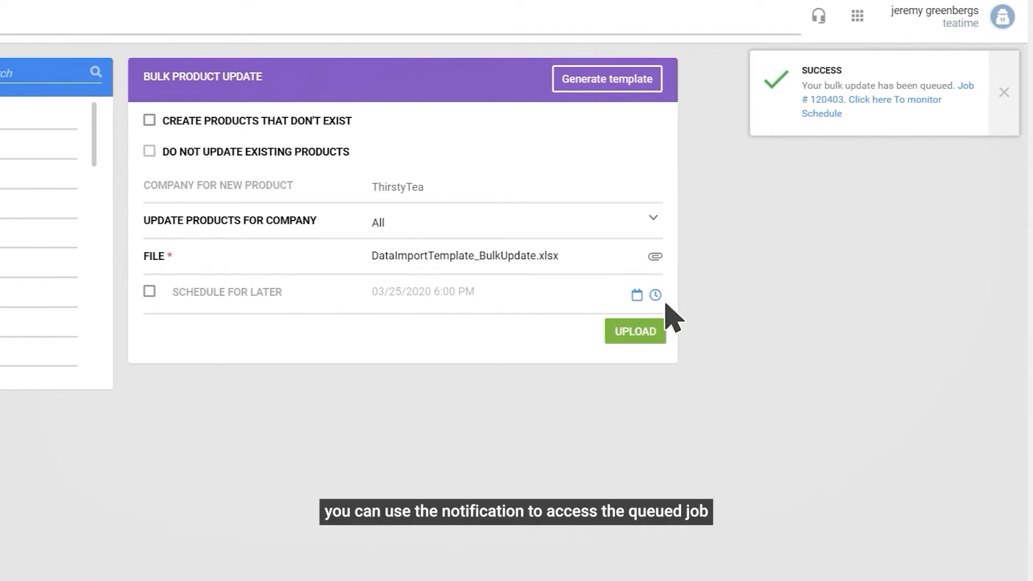
mouse_move(824, 107)
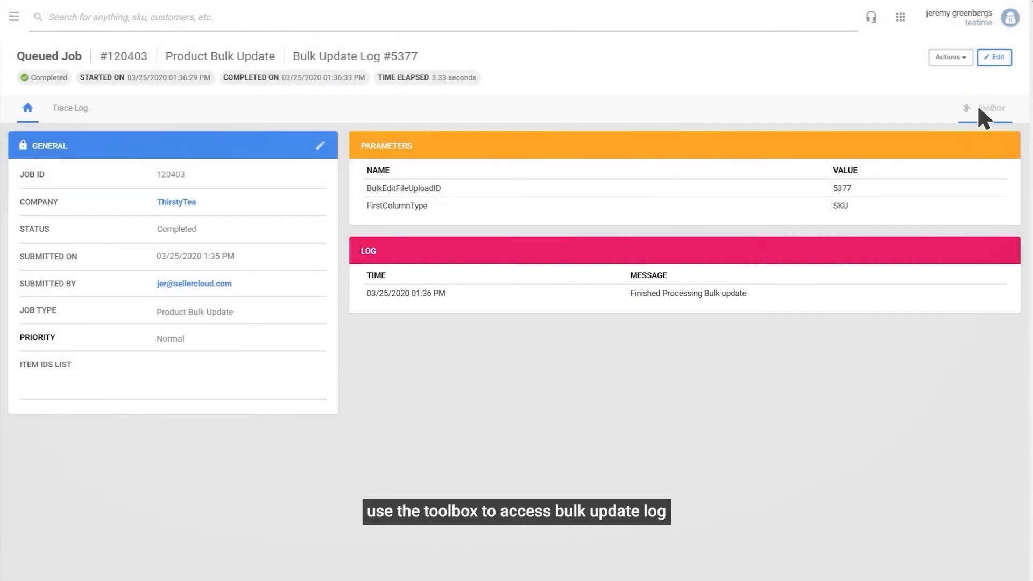
Show the Toolbox for queued job 120403.
click(994, 106)
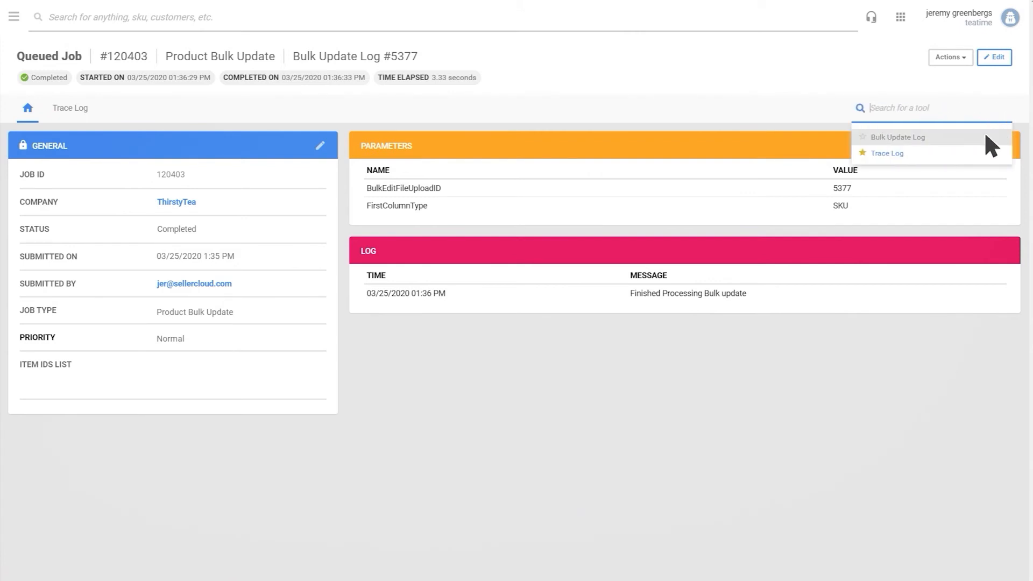
View the Bulk Update Log changes for test ID_0001 and go to its product page.
click(897, 137)
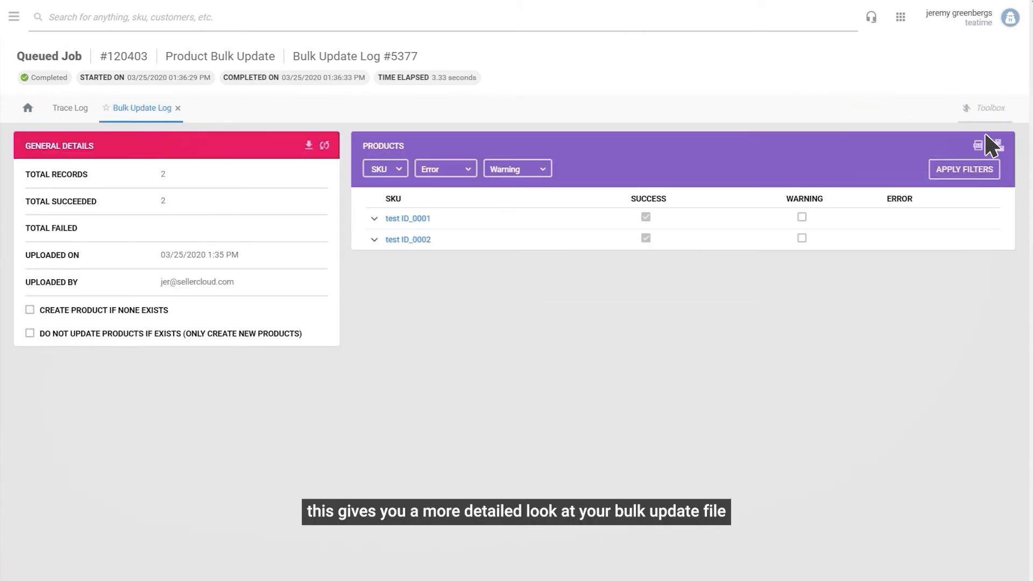
mouse_move(573, 218)
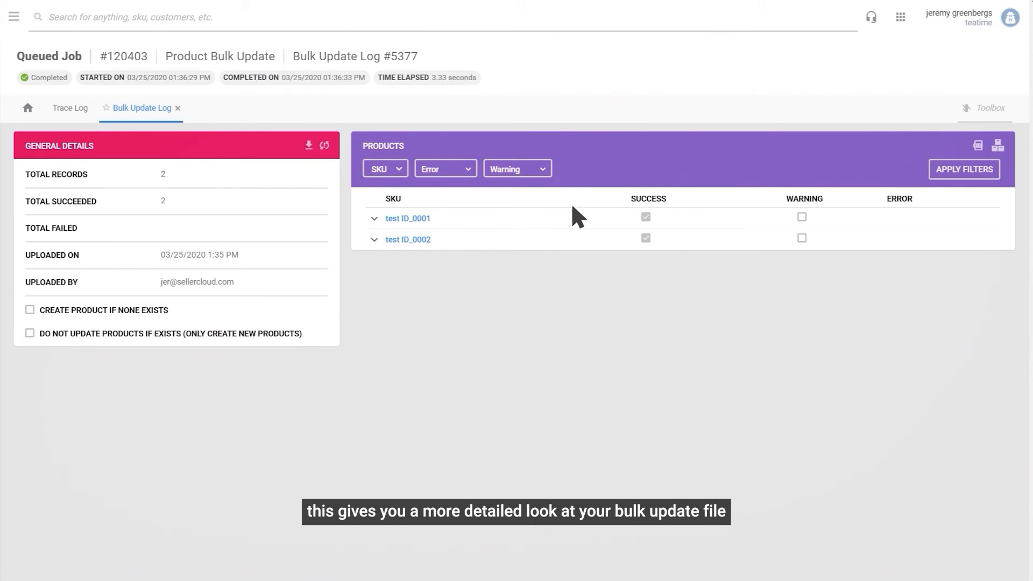
click(374, 218)
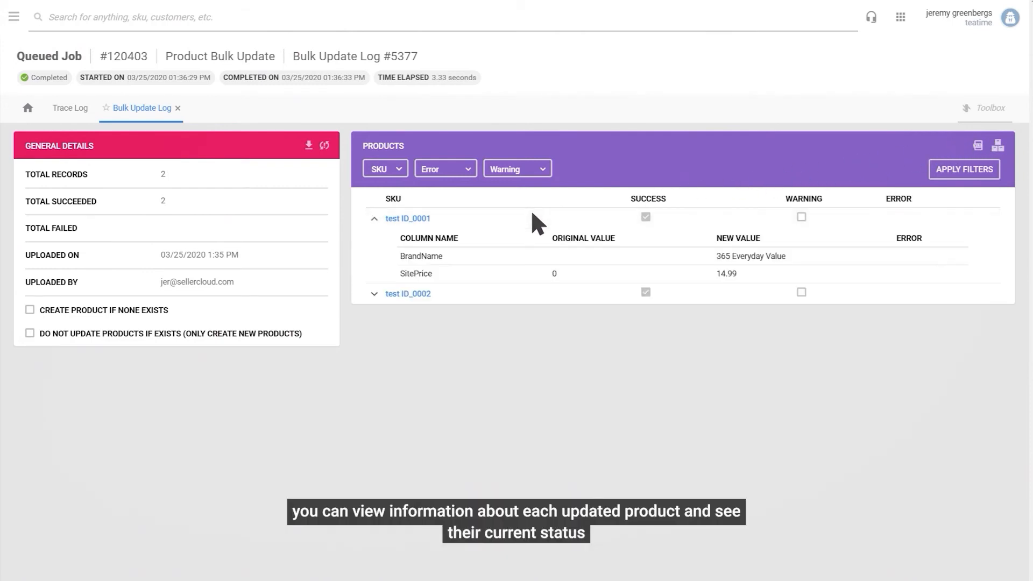
mouse_move(518, 304)
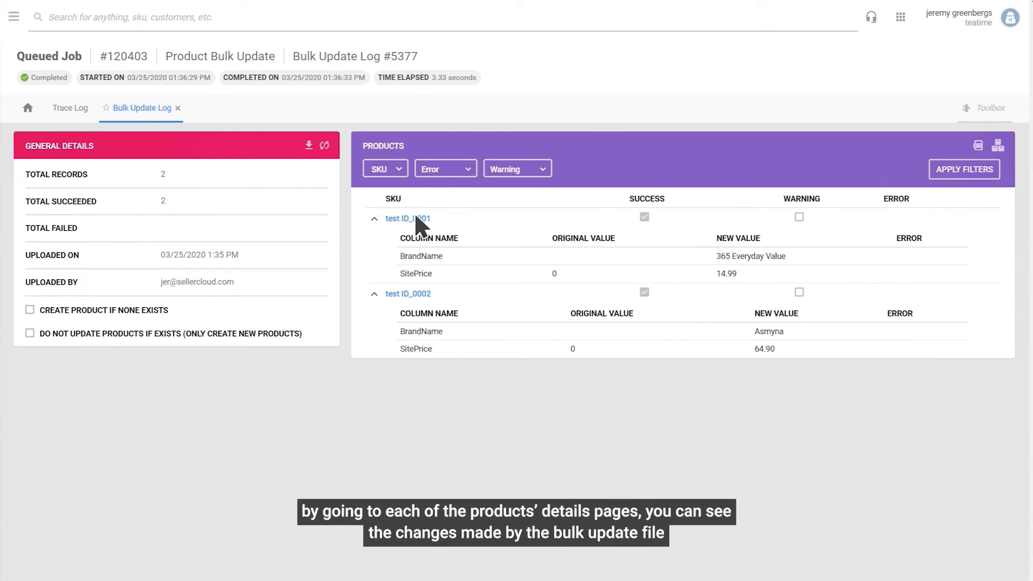
click(408, 218)
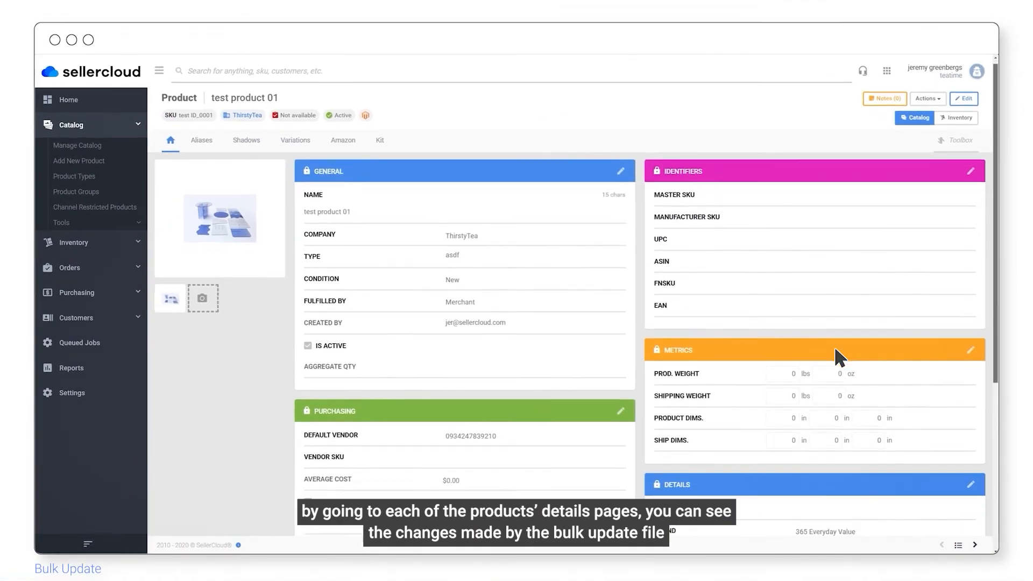
Scroll to the Details and Pricing panels confirming brand Asmyna and $64.90 site price.
scroll(down, 3)
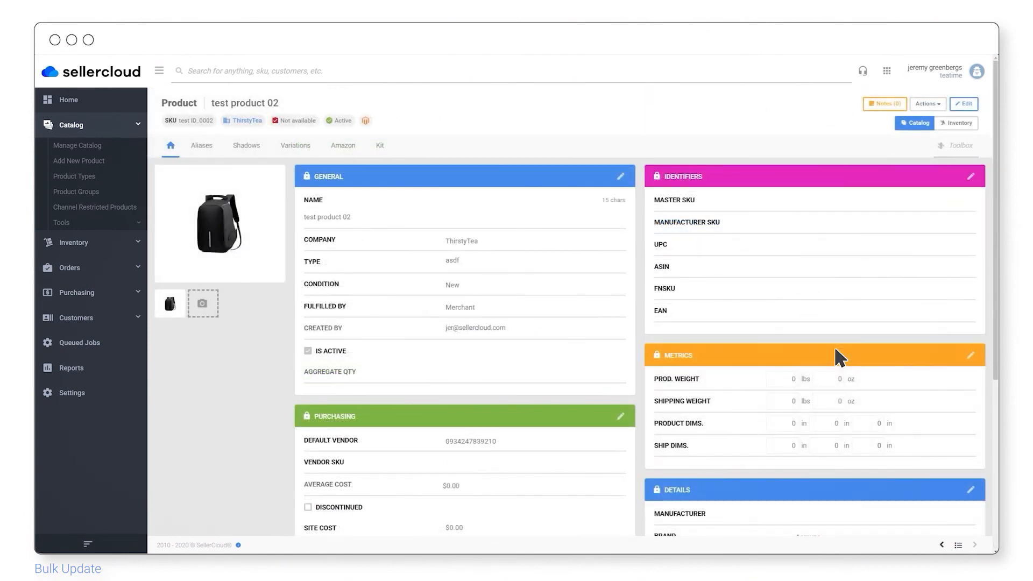
scroll(down, 3)
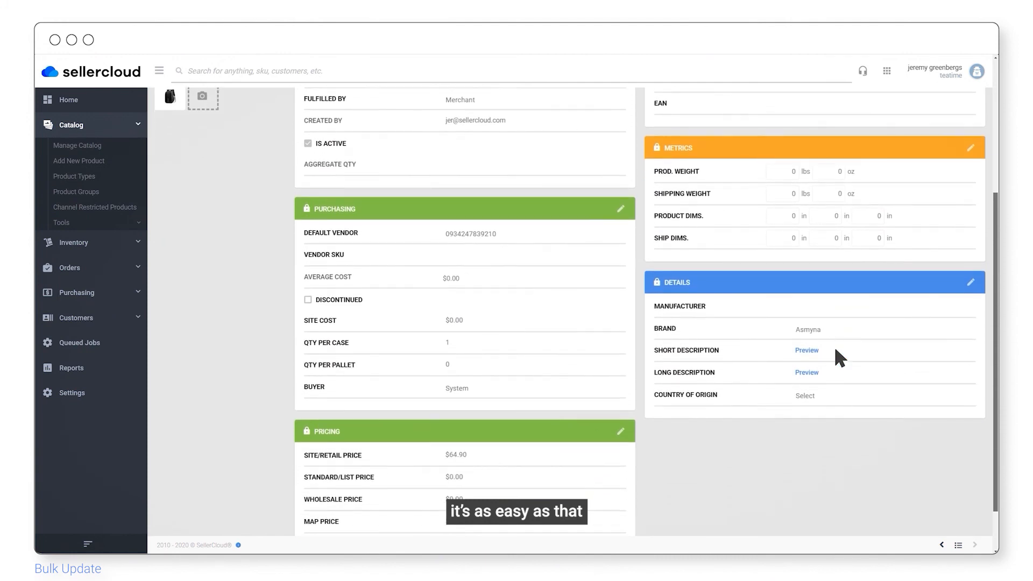